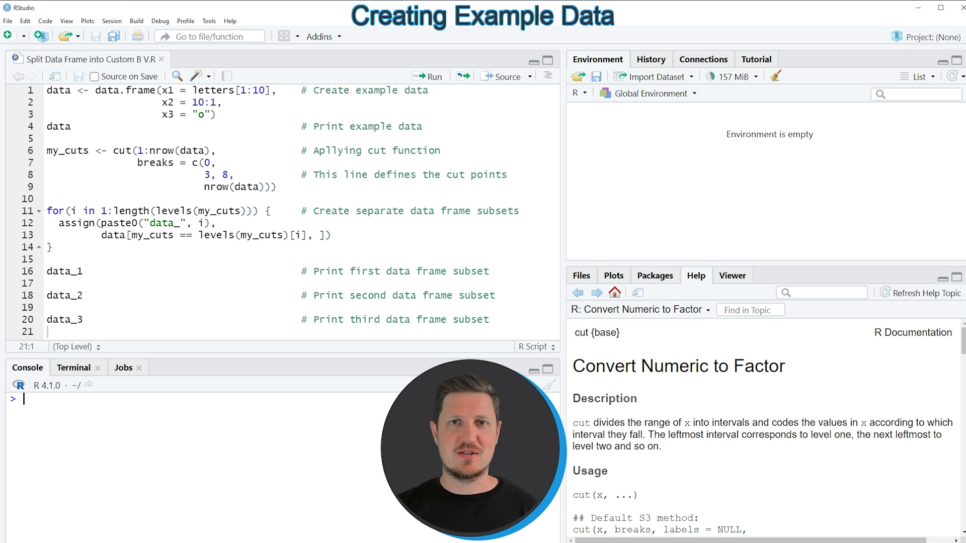
- Run the code creating the 10-row data frame with x1, x2, x3, then print it
left_click(100, 102)
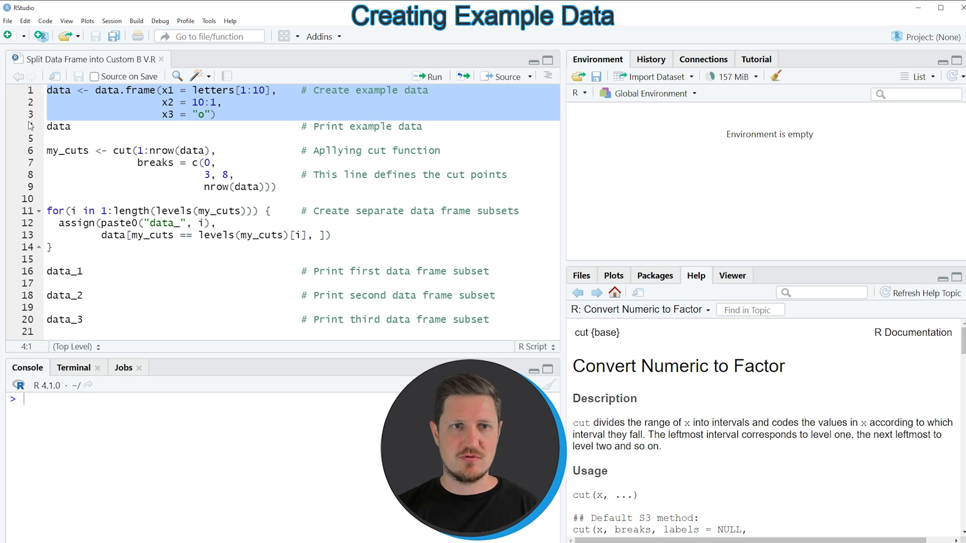
left_click(429, 77)
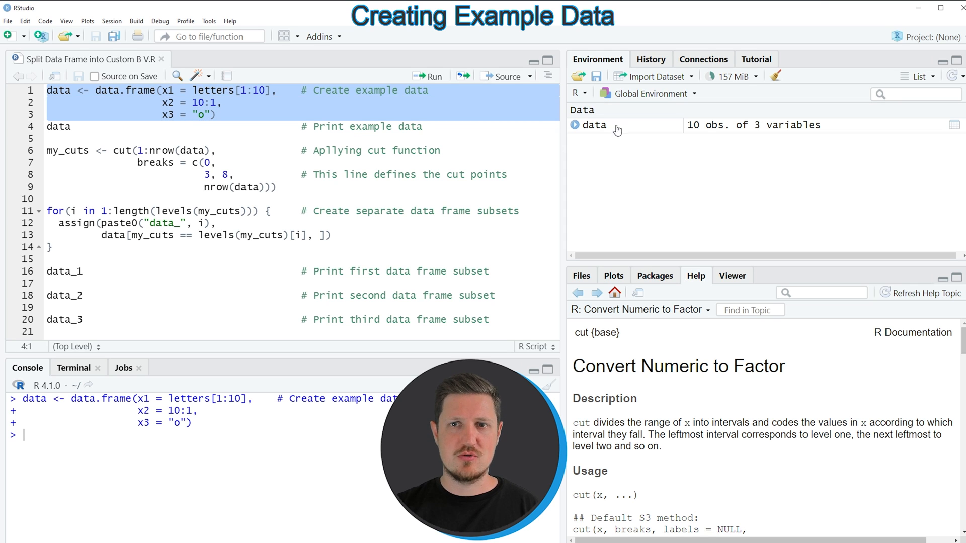
mouse_move(593, 129)
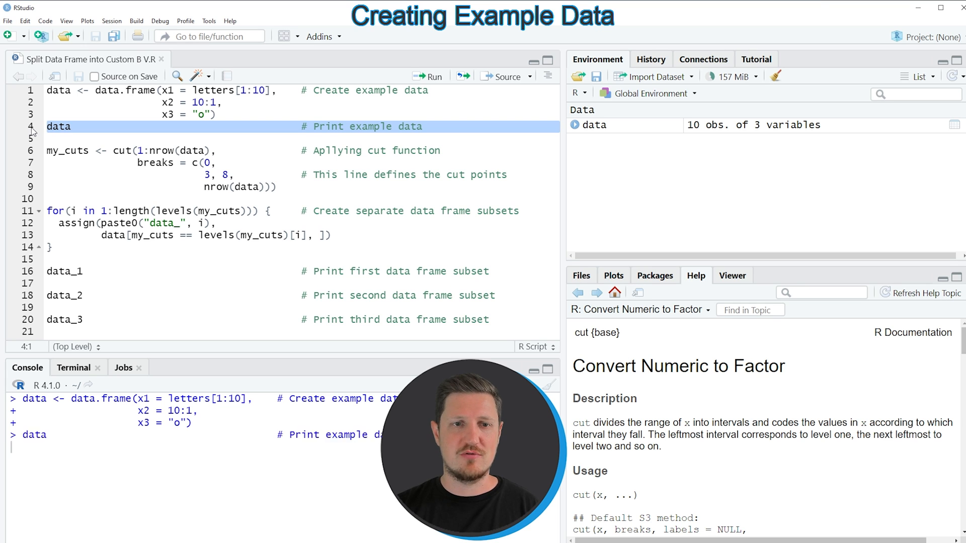
left_click(431, 76)
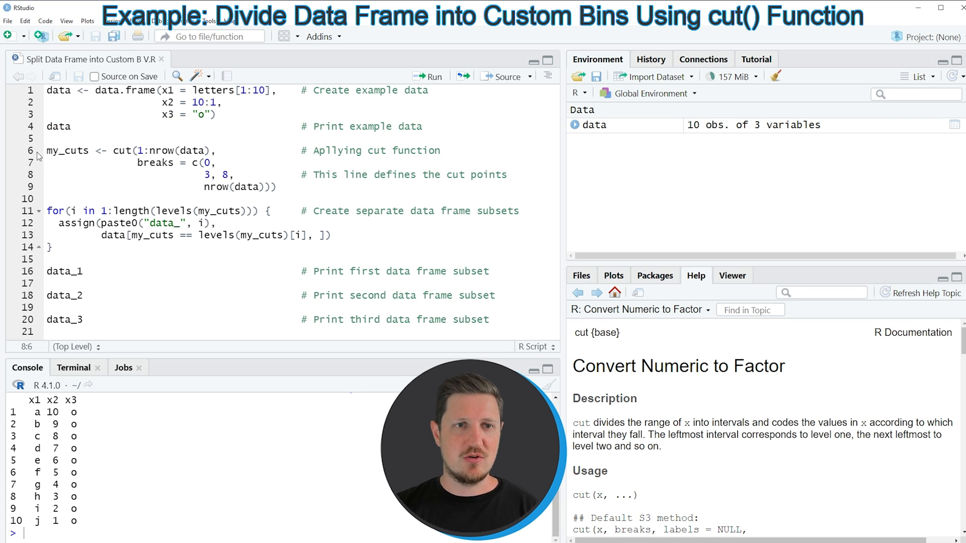
- Run the cut() lines creating my_cuts with breaks 0, 3, 8 and the row count
left_click_drag(47, 151, 83, 195)
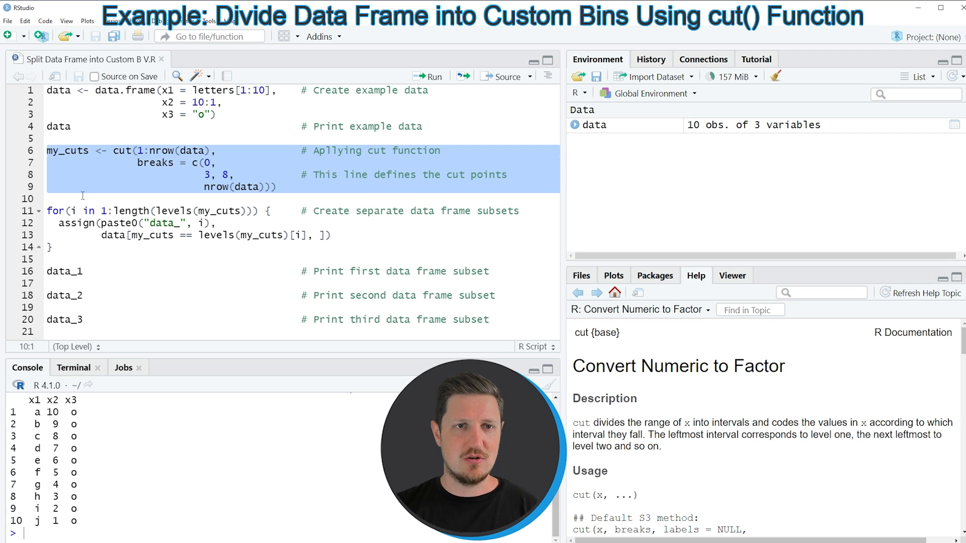
left_click(90, 187)
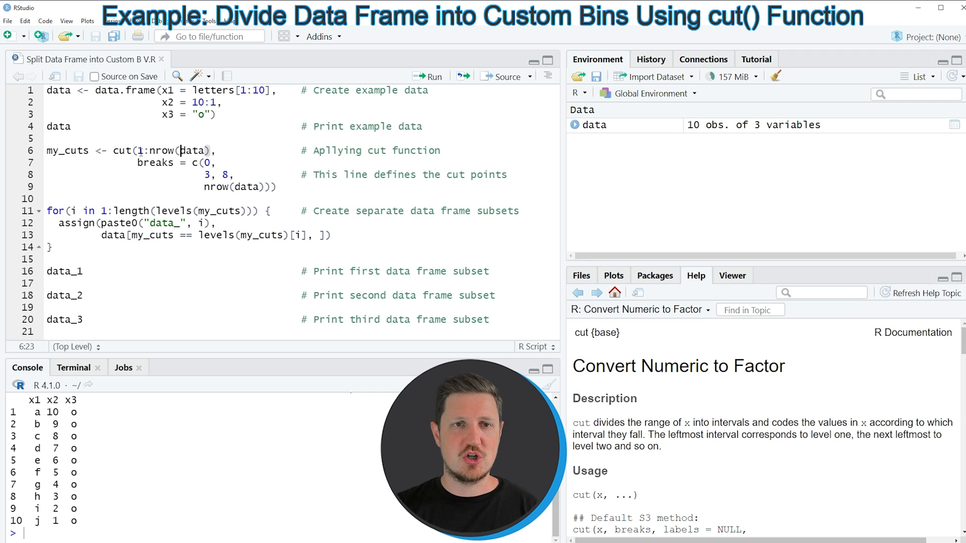
left_click_drag(138, 151, 206, 150)
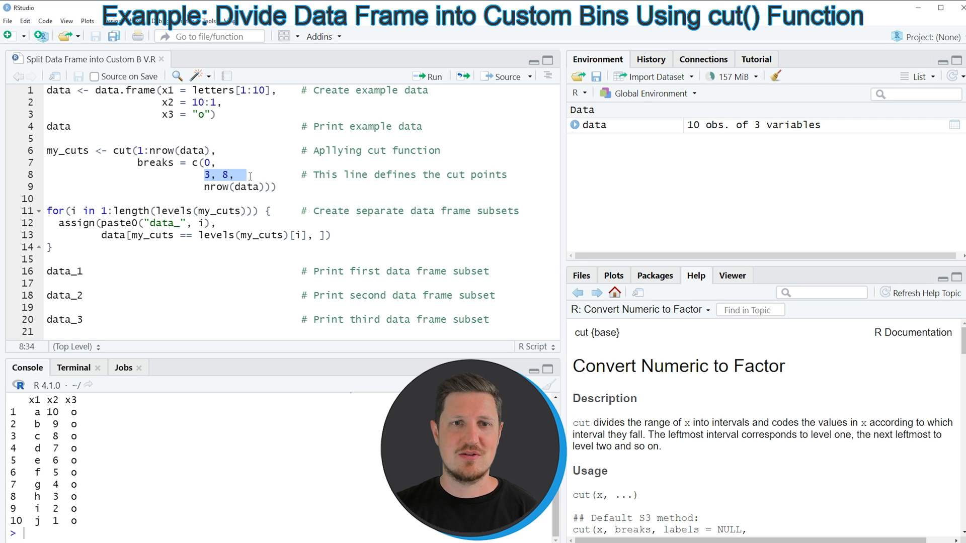
left_click(220, 175)
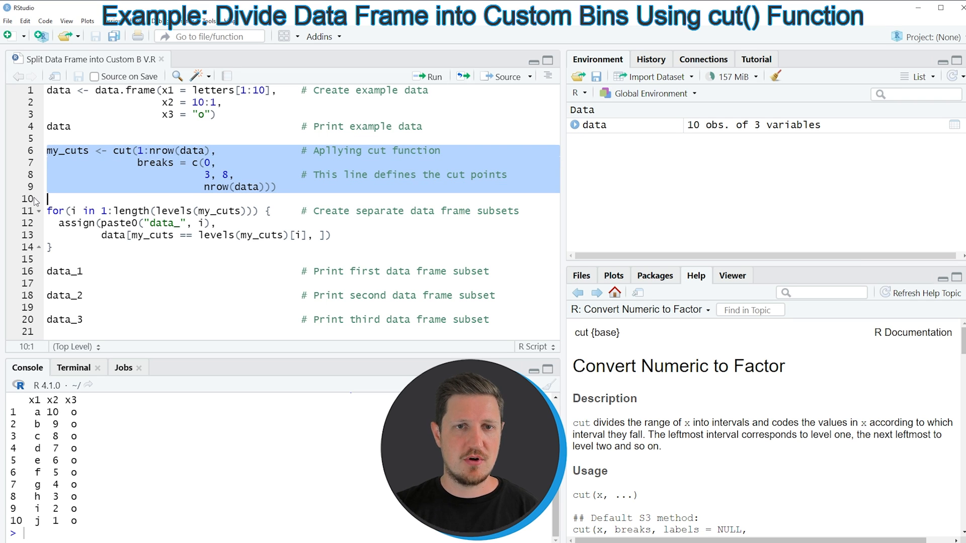
left_click(428, 76)
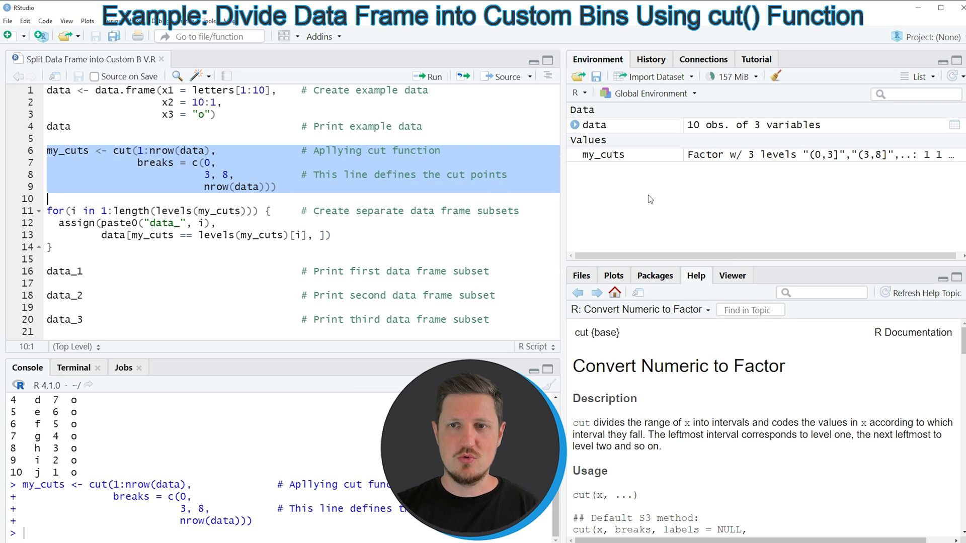
mouse_move(607, 154)
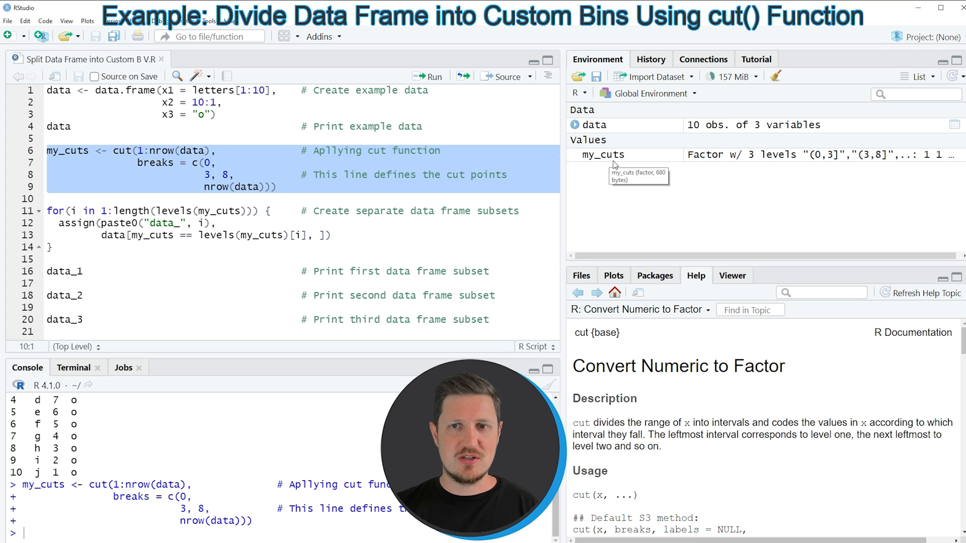
mouse_move(599, 168)
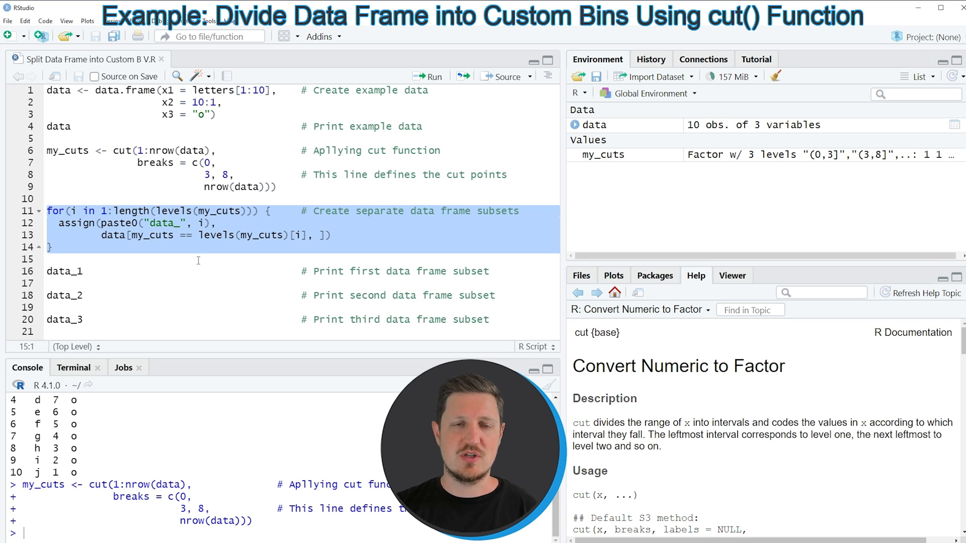
- Run the for loop on lines 11–14 producing data_1, data_2 and data_3
left_click(76, 223)
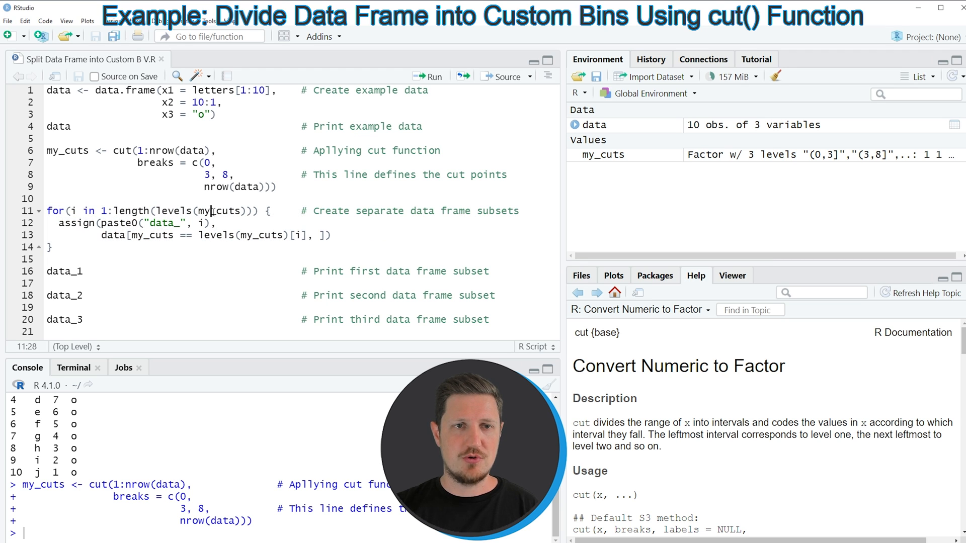
double_click(217, 210)
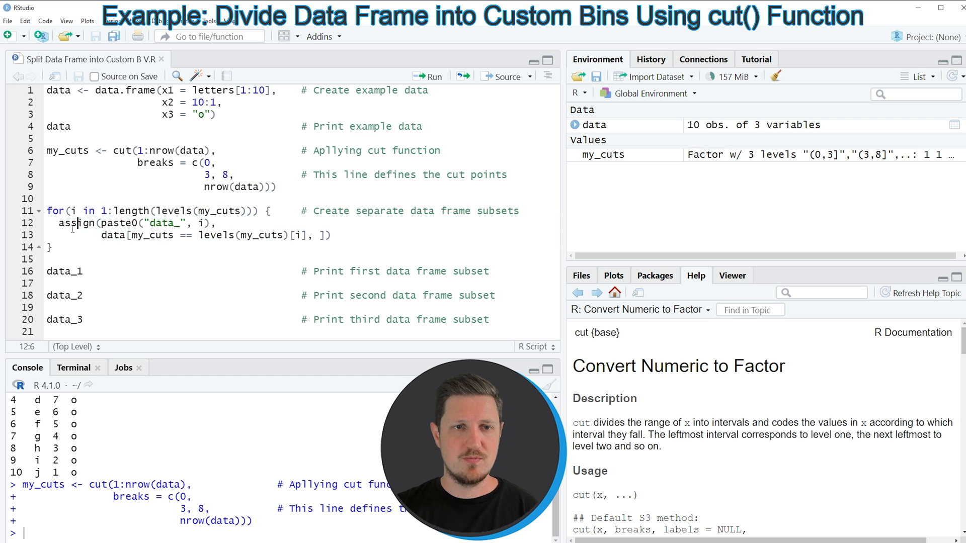
left_click_drag(55, 210, 52, 247)
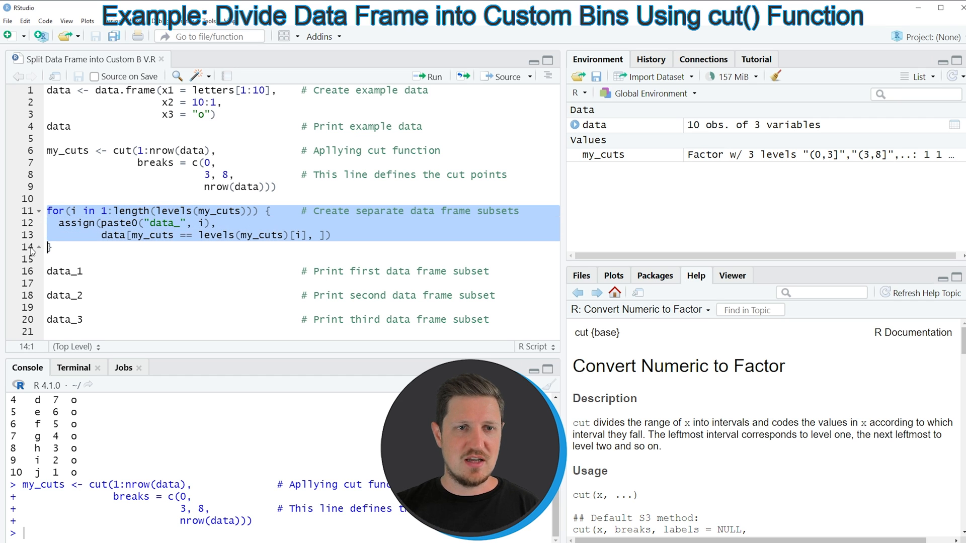
left_click(427, 76)
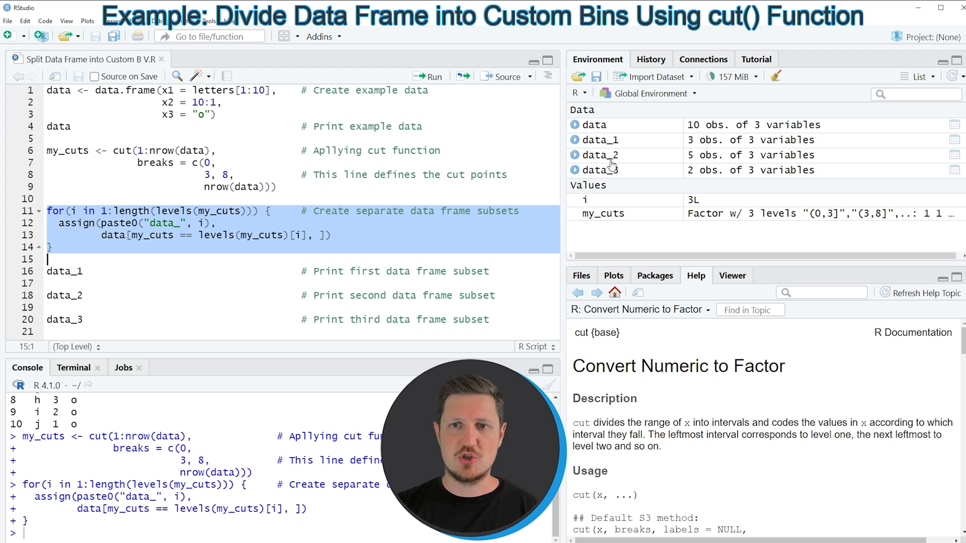
mouse_move(598, 140)
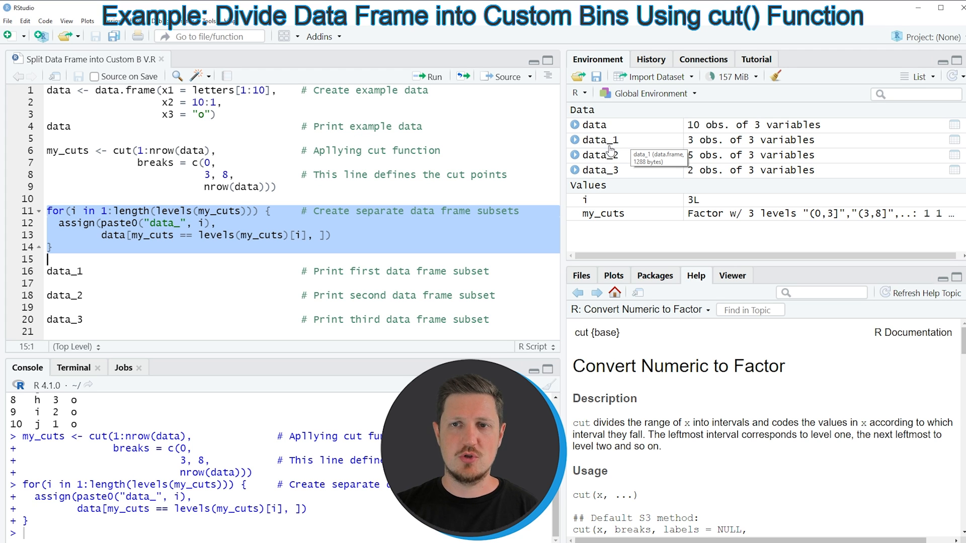
mouse_move(593, 162)
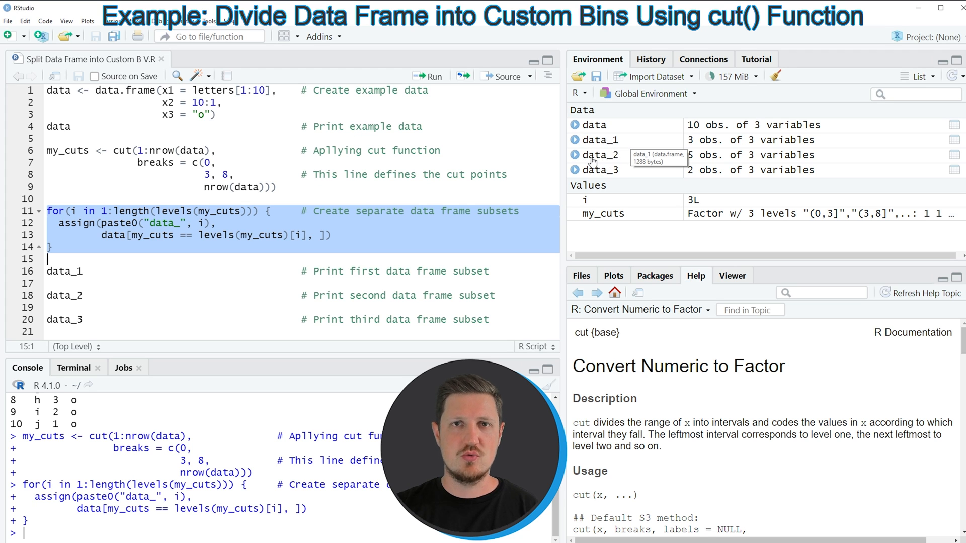
mouse_move(36, 274)
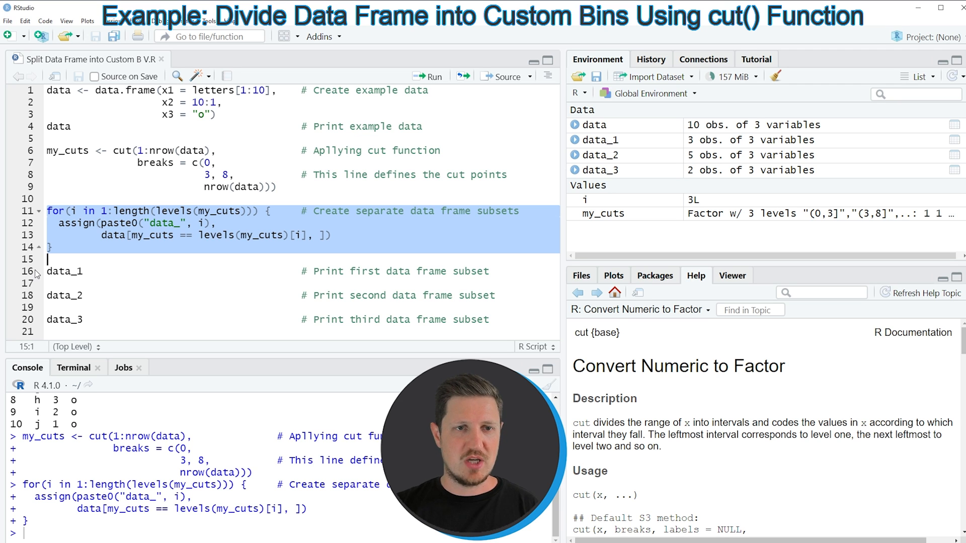
- Print data_1 (rows 1–3) and data_2 (rows 4–8) from lines 16 and 18
left_click(64, 271)
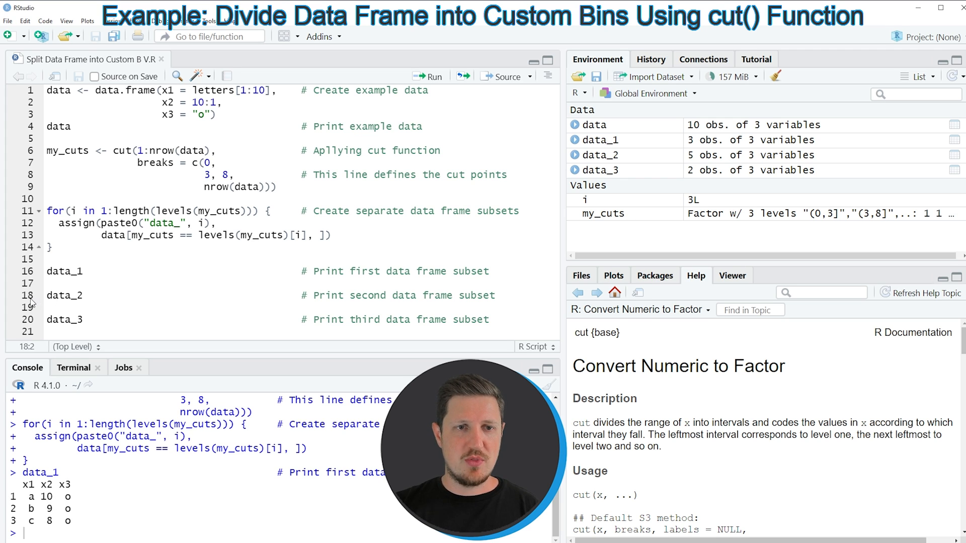
left_click(65, 295)
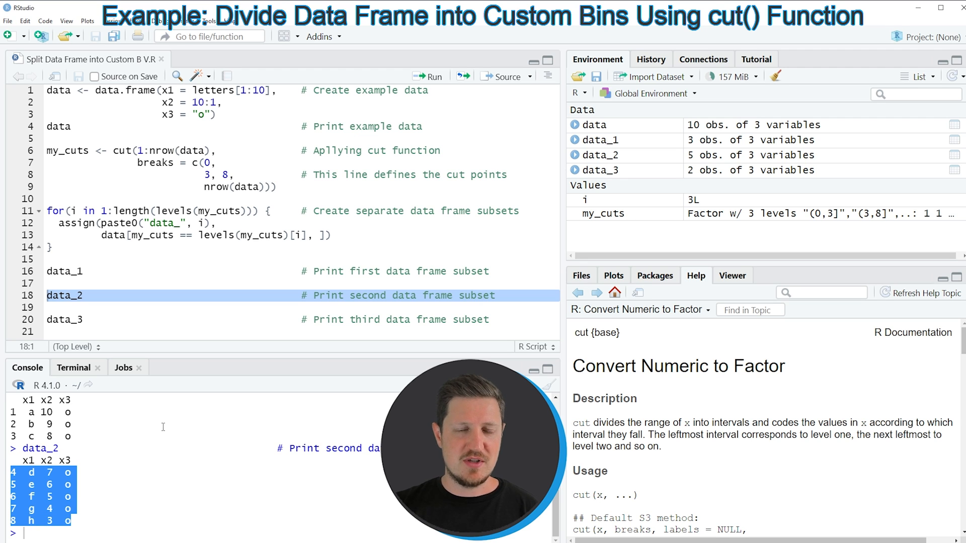
left_click(204, 175)
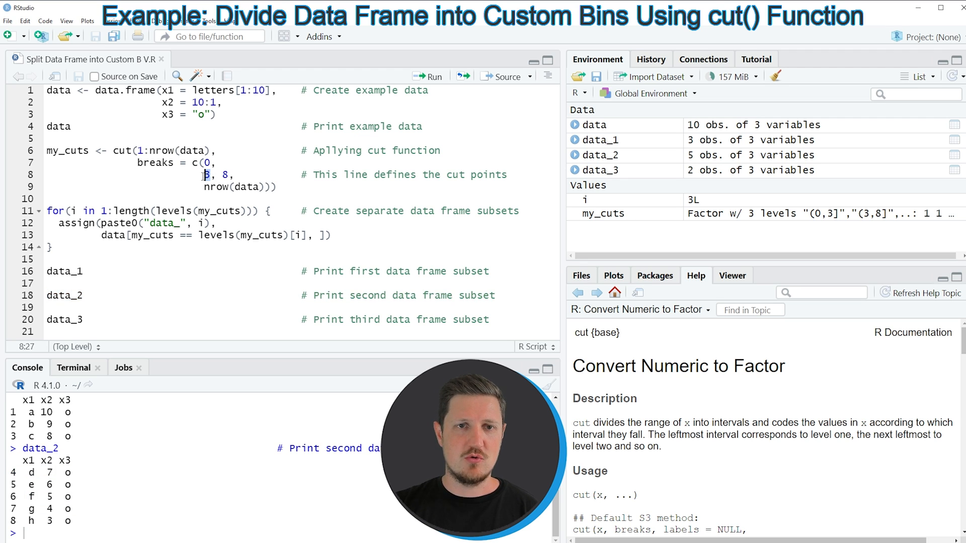
mouse_move(204, 182)
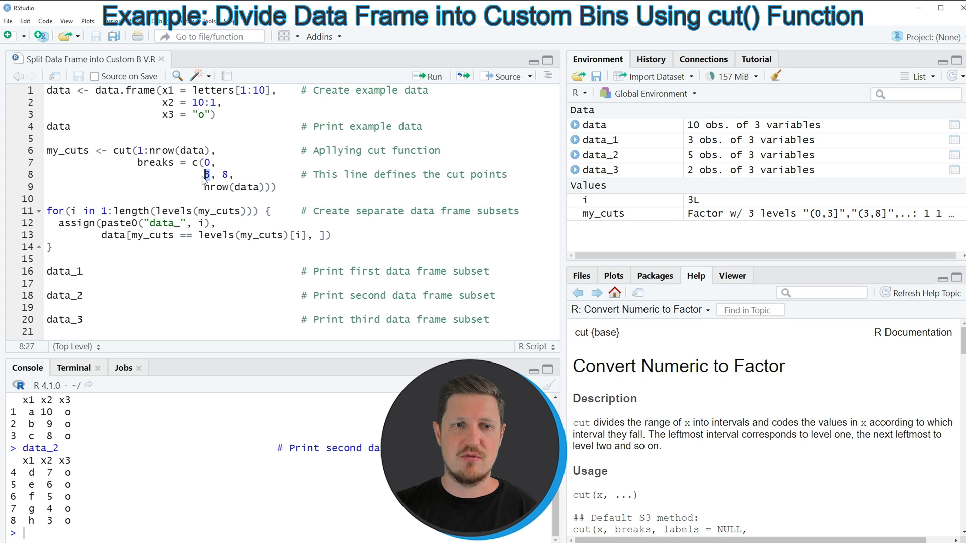